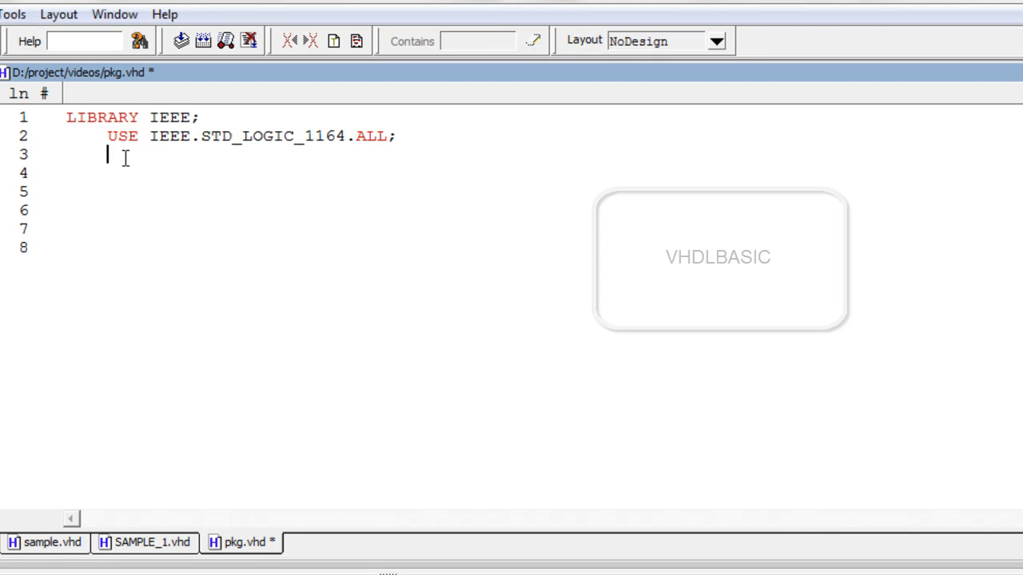
Write the declaration line PACKAGE MY_PACKAGE IS beneath the IEEE library clauses in pkg.vhd.
type("PACKAGE")
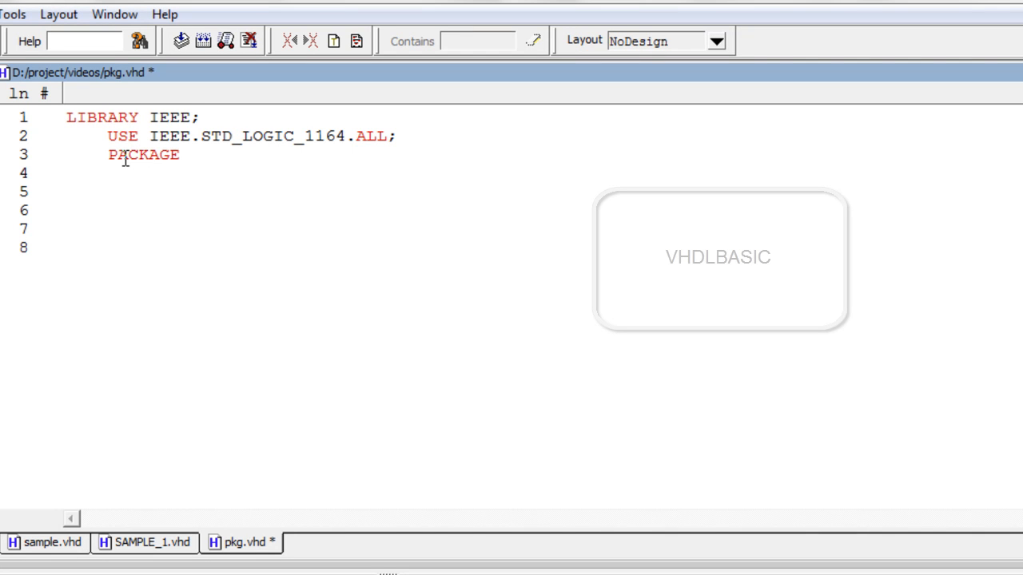
type("M")
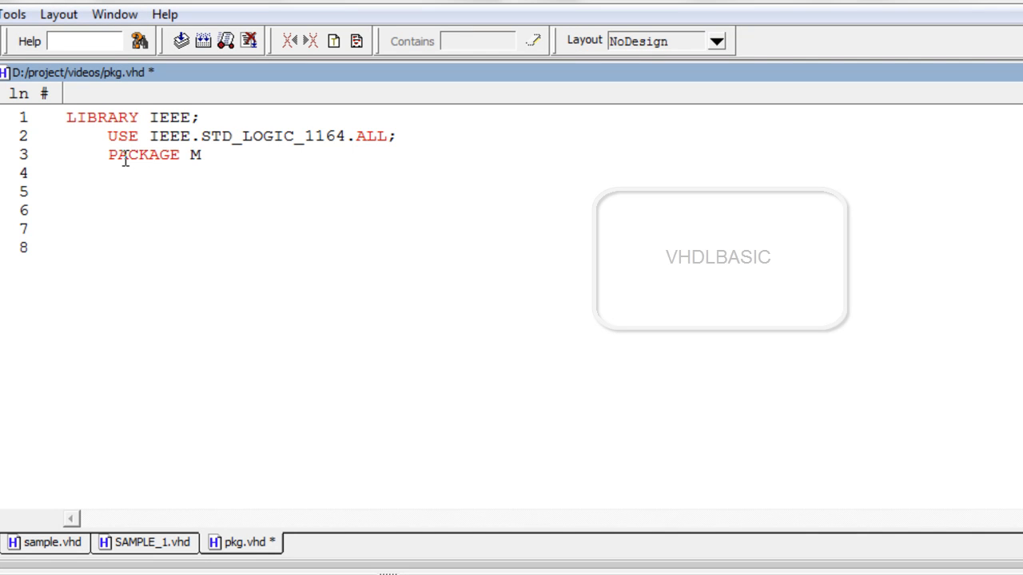
type("Y_")
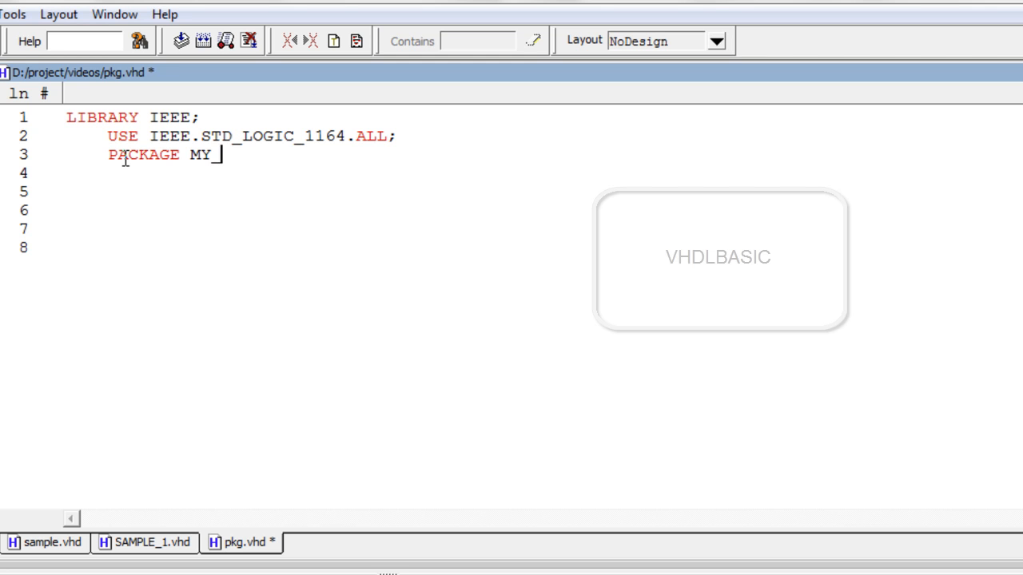
type("PACKA")
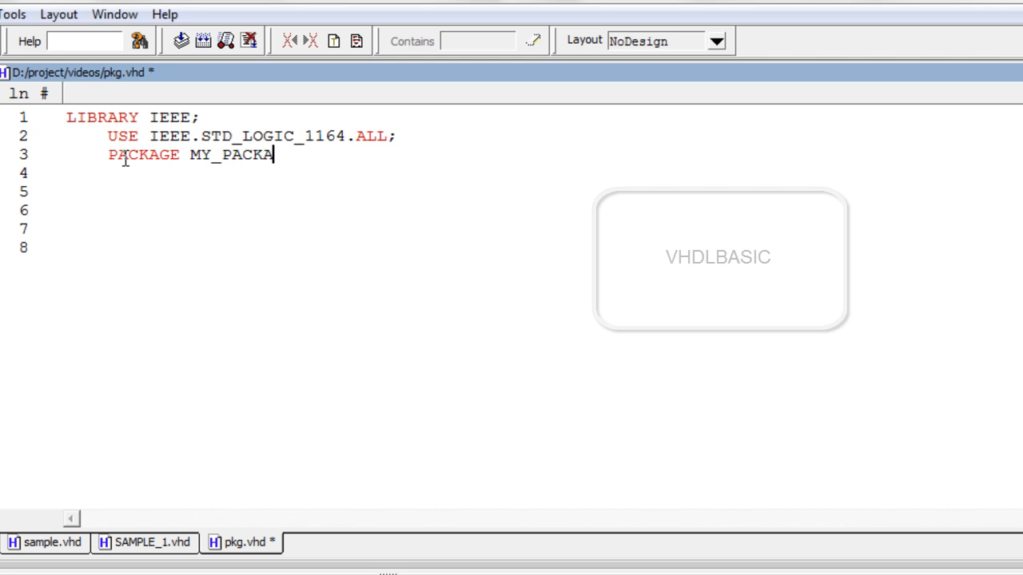
type("GE")
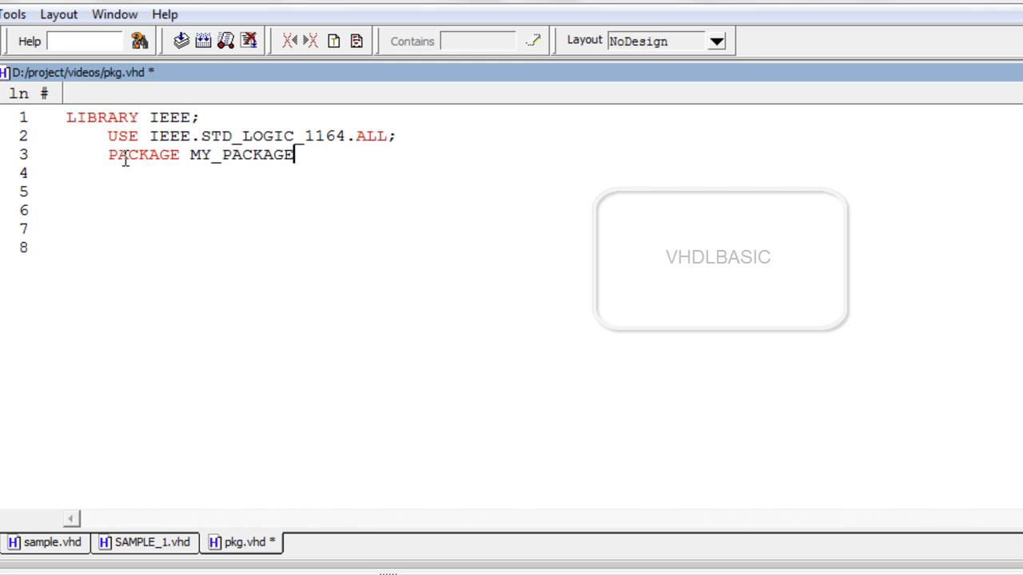
type("IS")
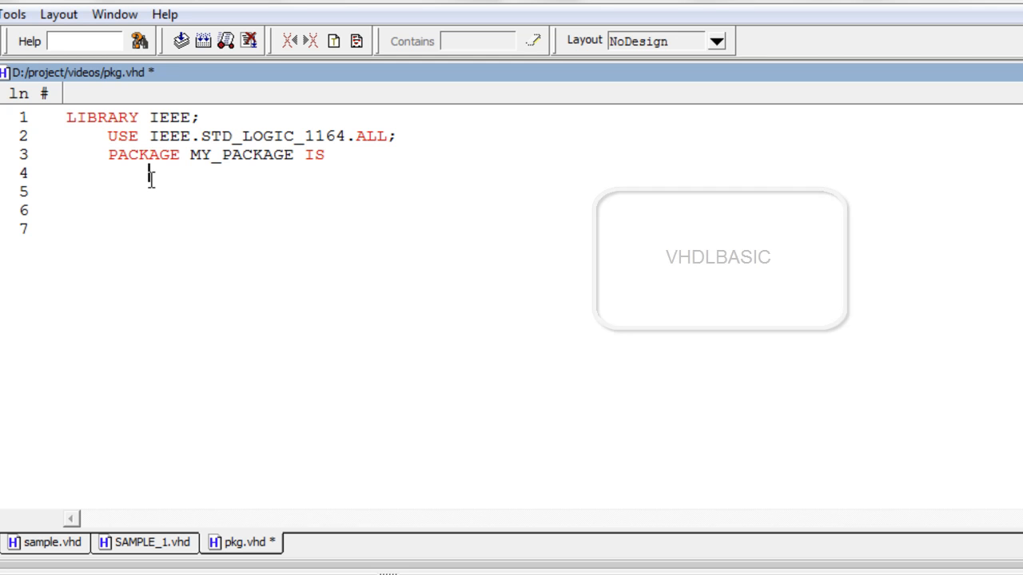
Write TYPE MEM IS ARRAY (0 TO 255) on line 4 of pkg.vhd.
type("TY")
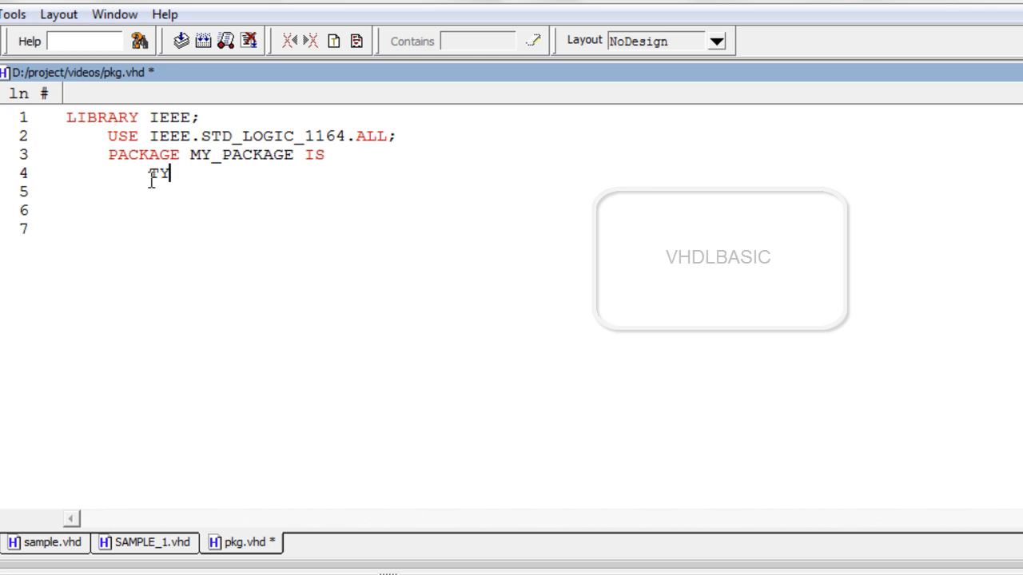
type("PE")
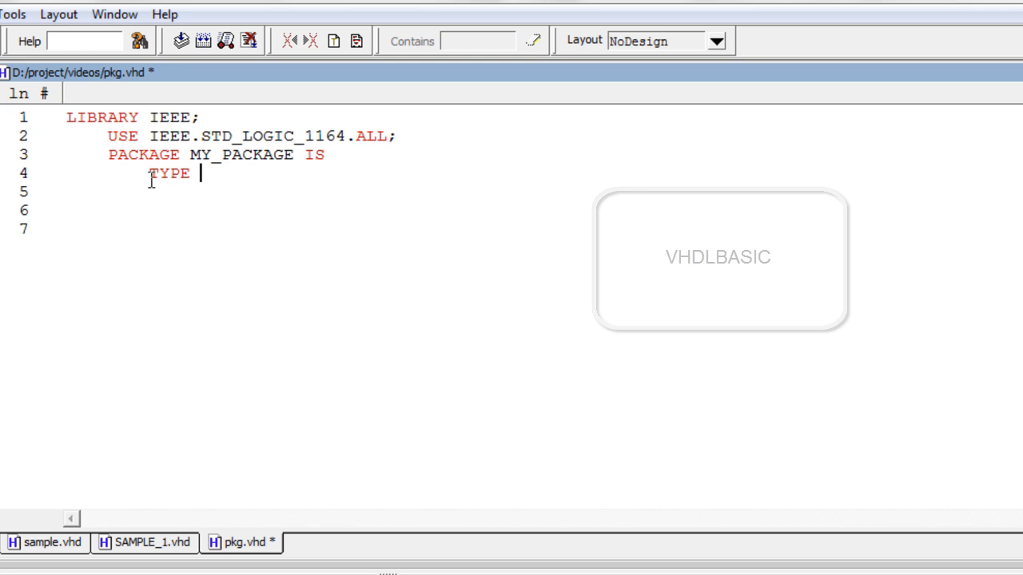
type("MEM")
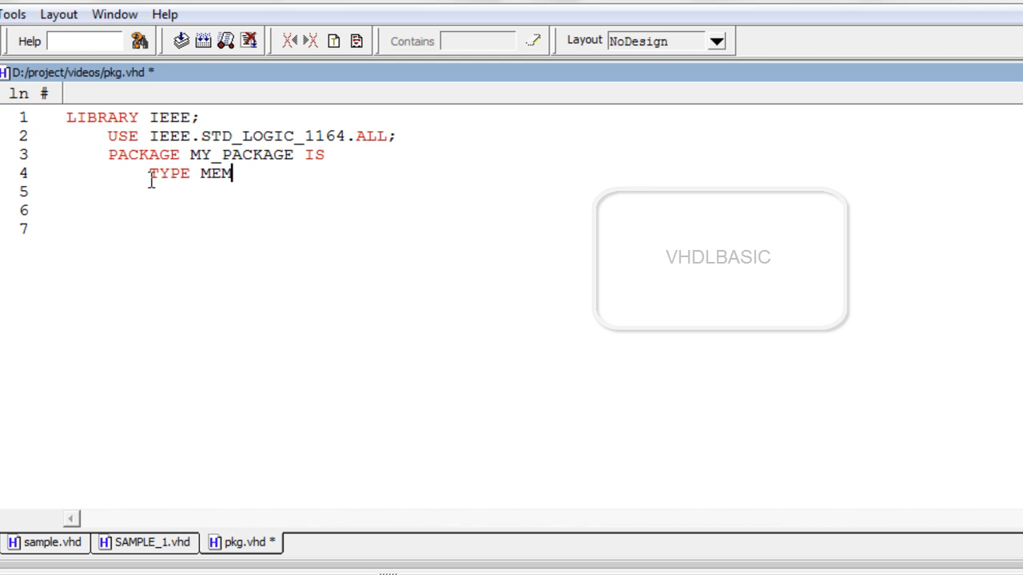
type("I")
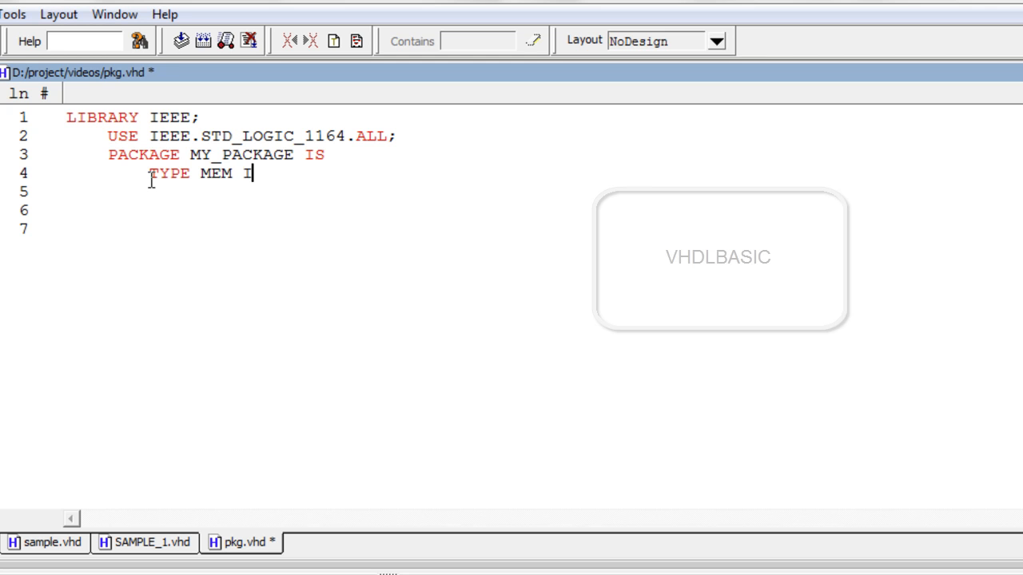
type("S A")
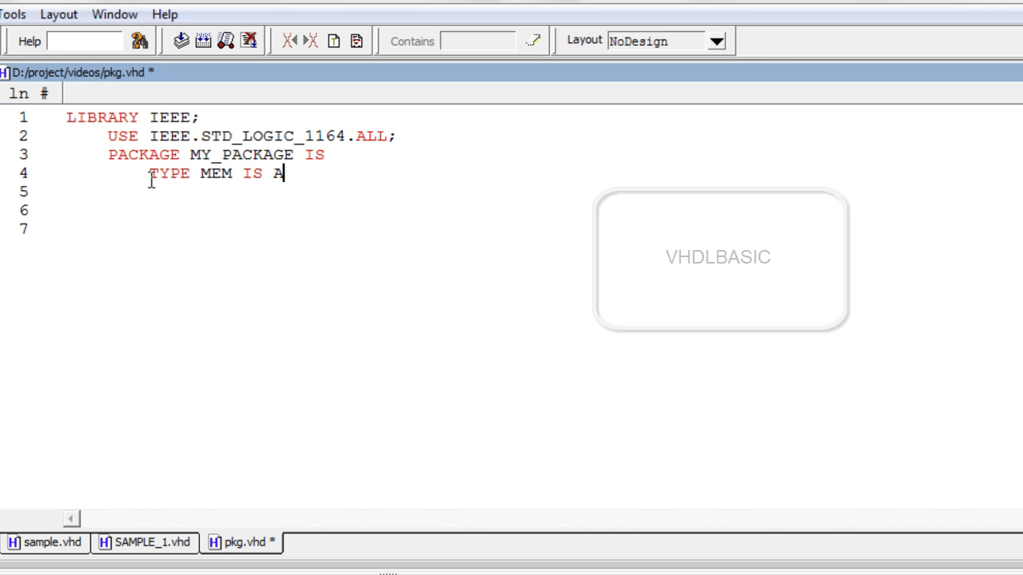
type("RRAY")
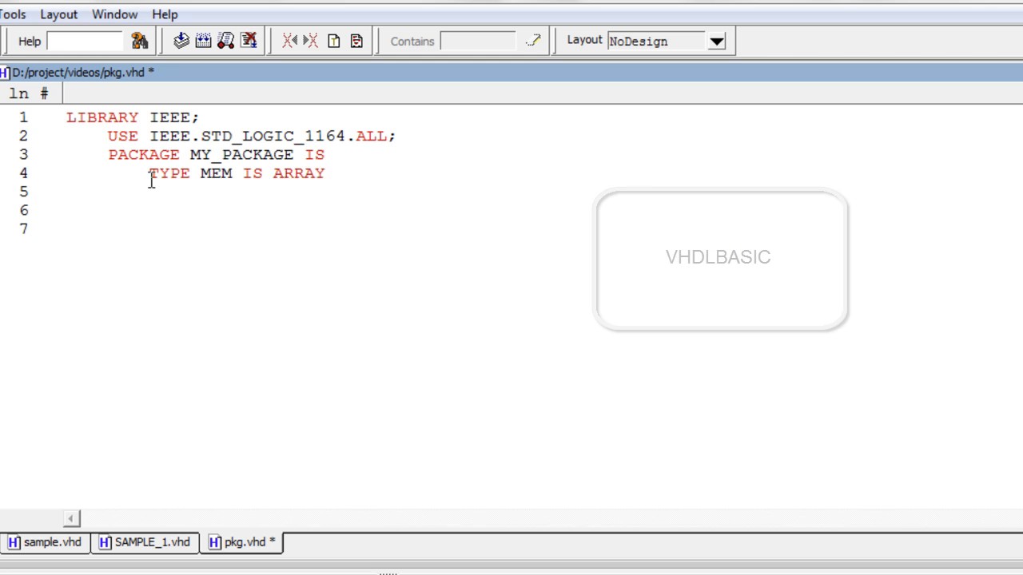
type("(")
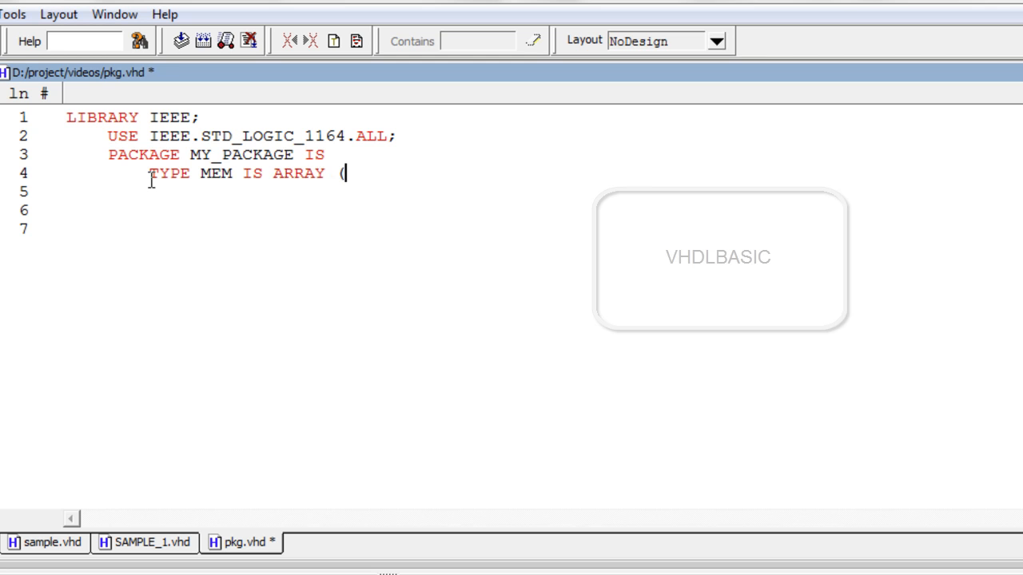
type("0 )")
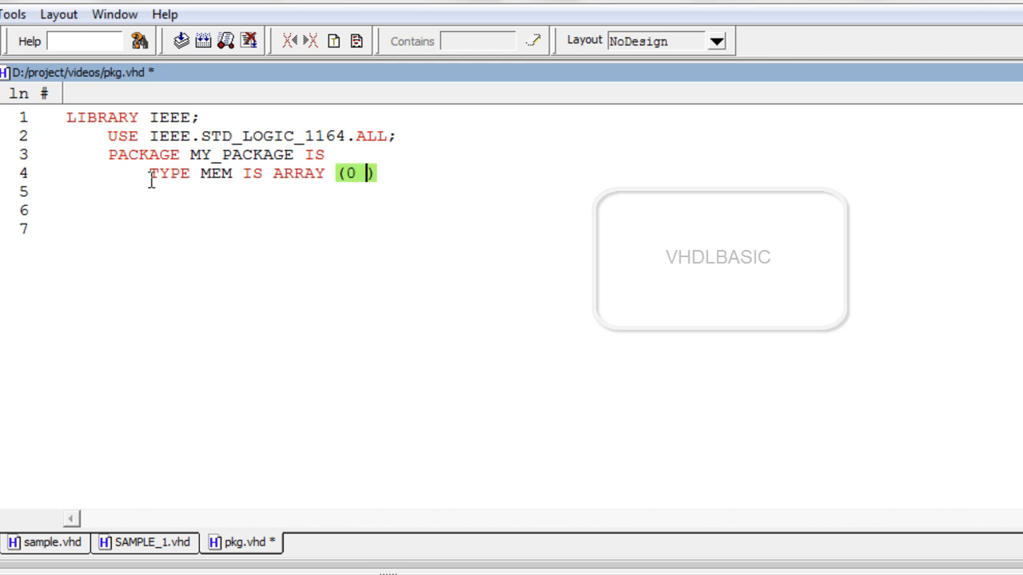
type("TO 2")
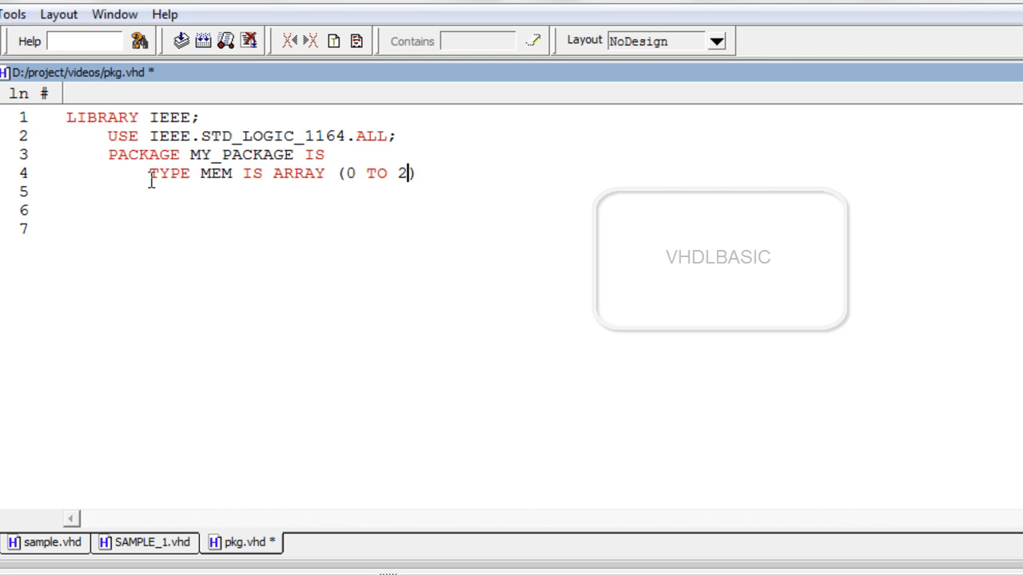
type("55")
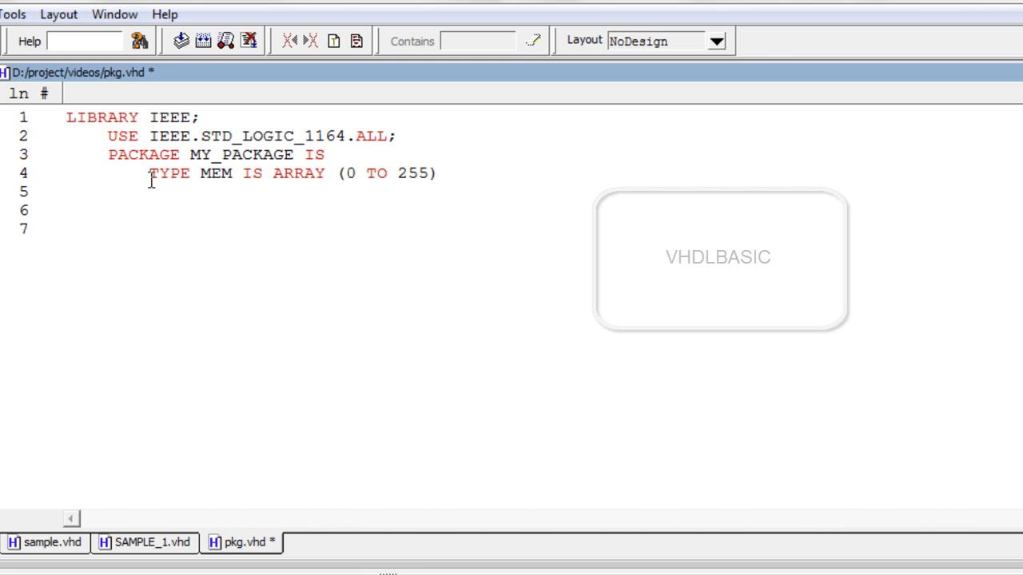
Complete the MEM type as OF STD_LOGIC_VECTOR(7 DOWNTO 0); on line 4.
type("OF")
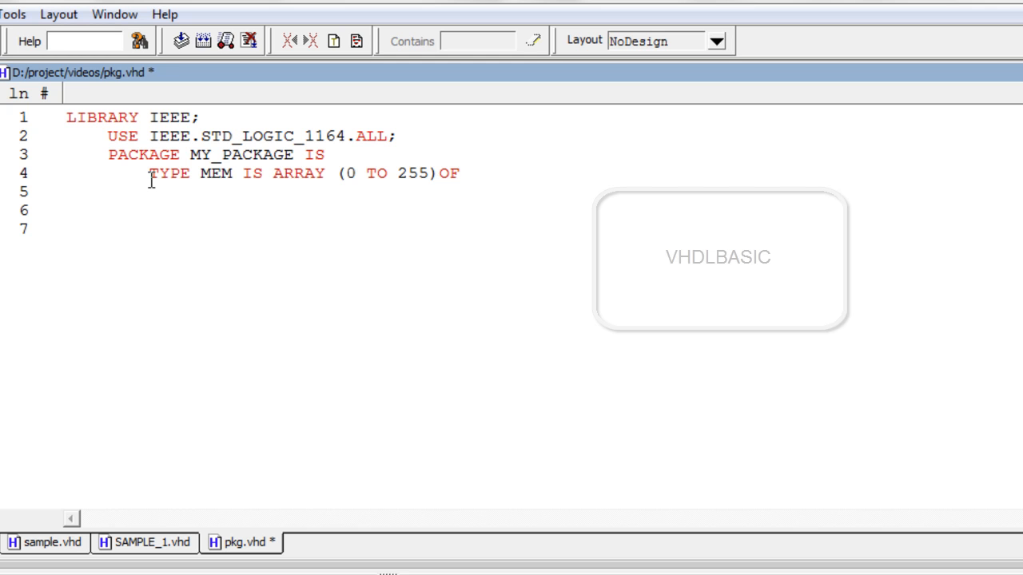
type("STD_")
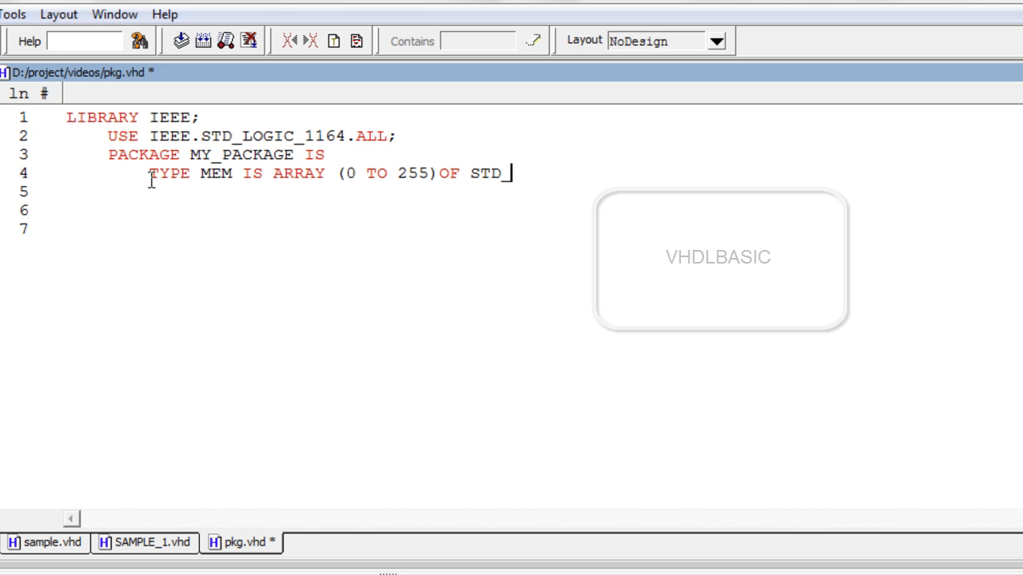
type("LO")
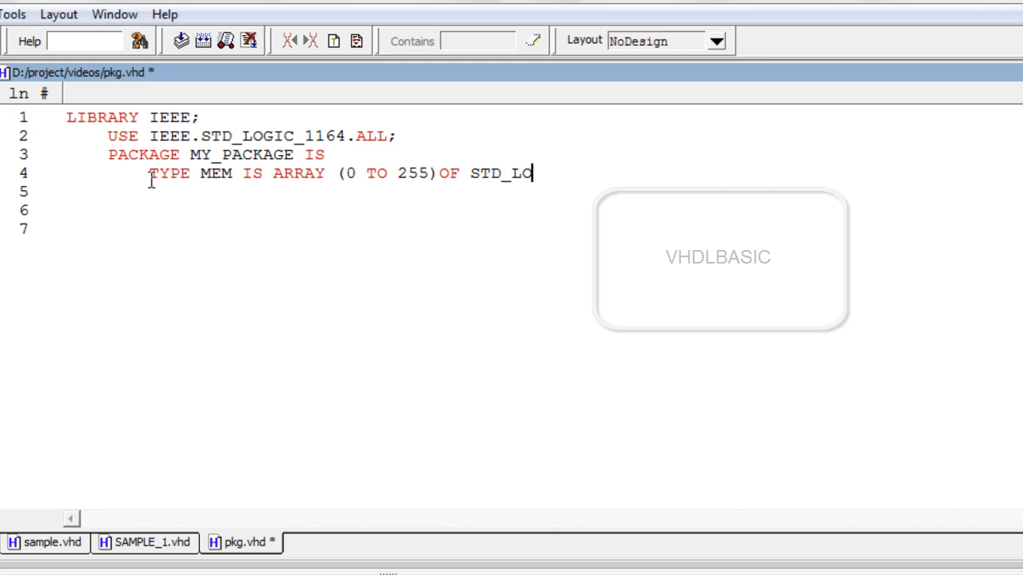
type("GIC_")
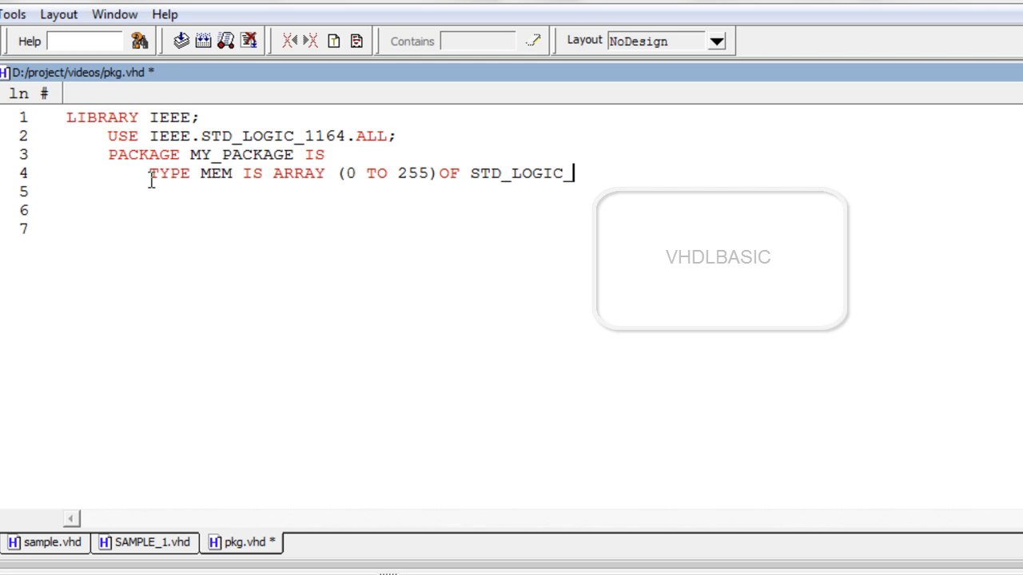
type("VECT")
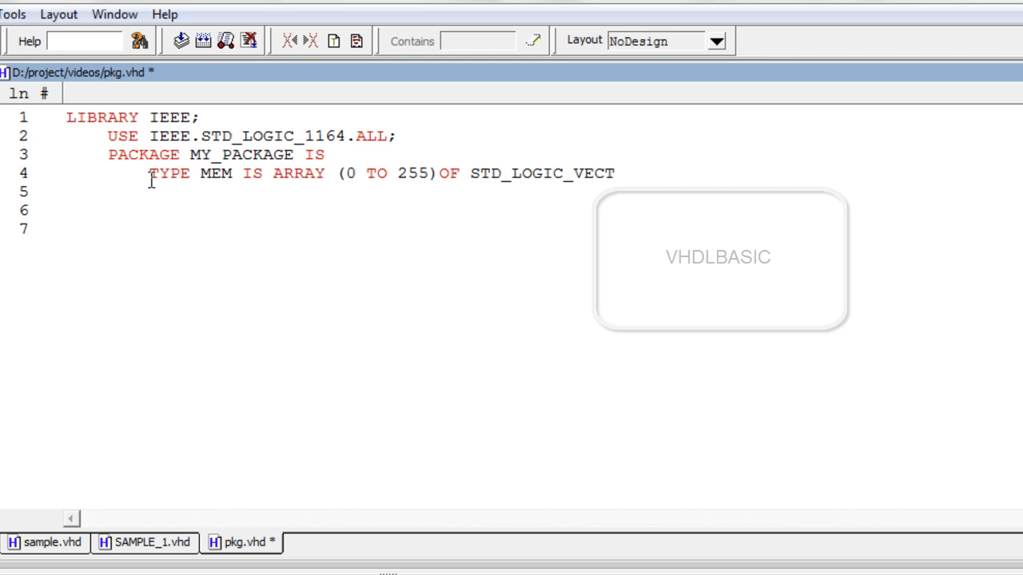
type("OR")
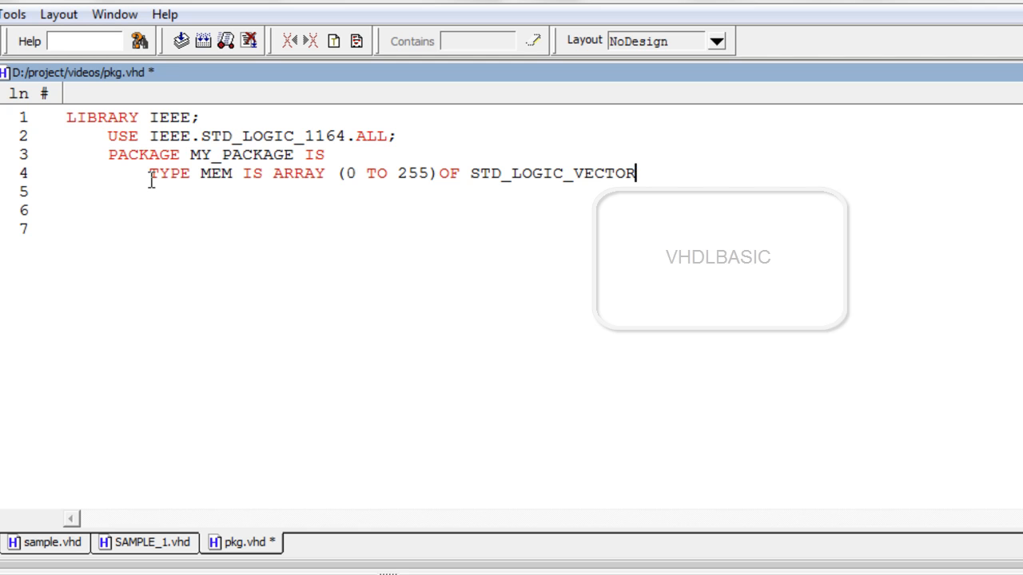
type("()")
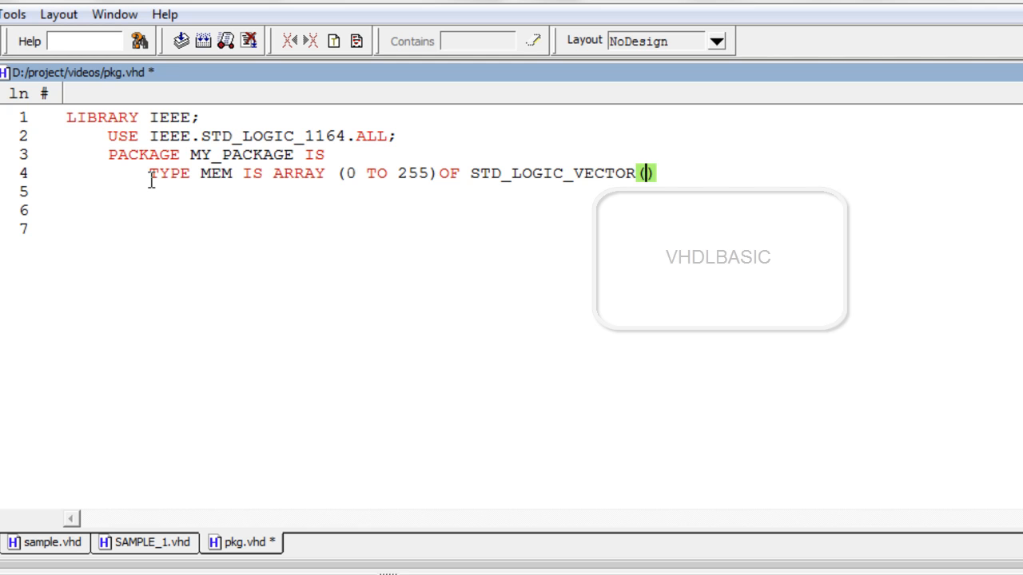
type("7")
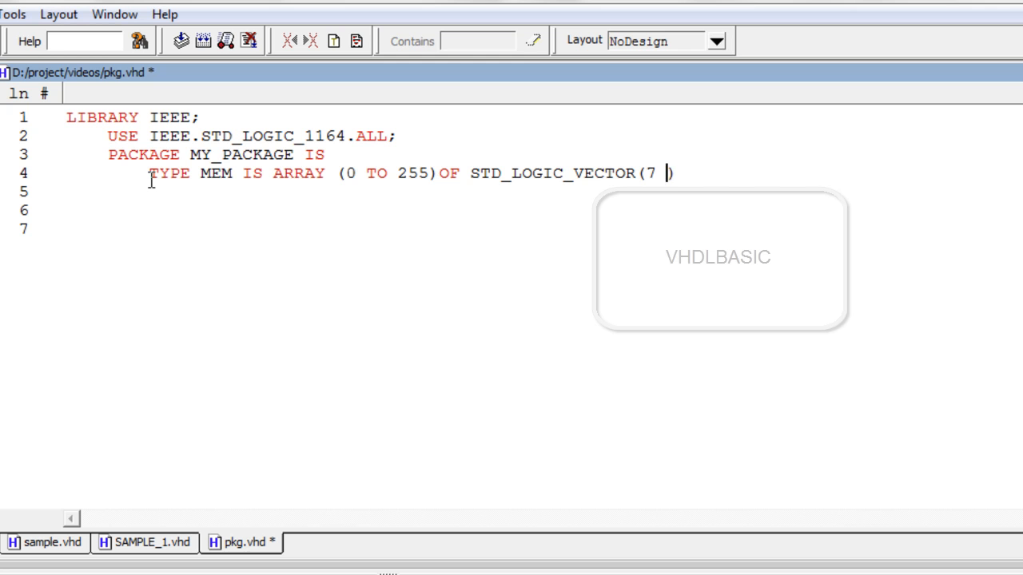
type("DOWN)")
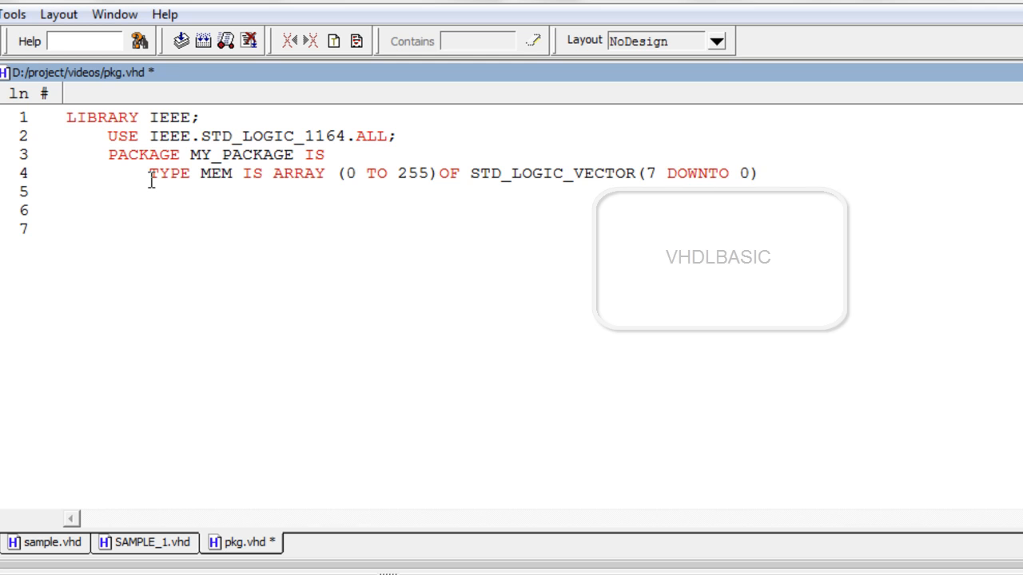
type(";")
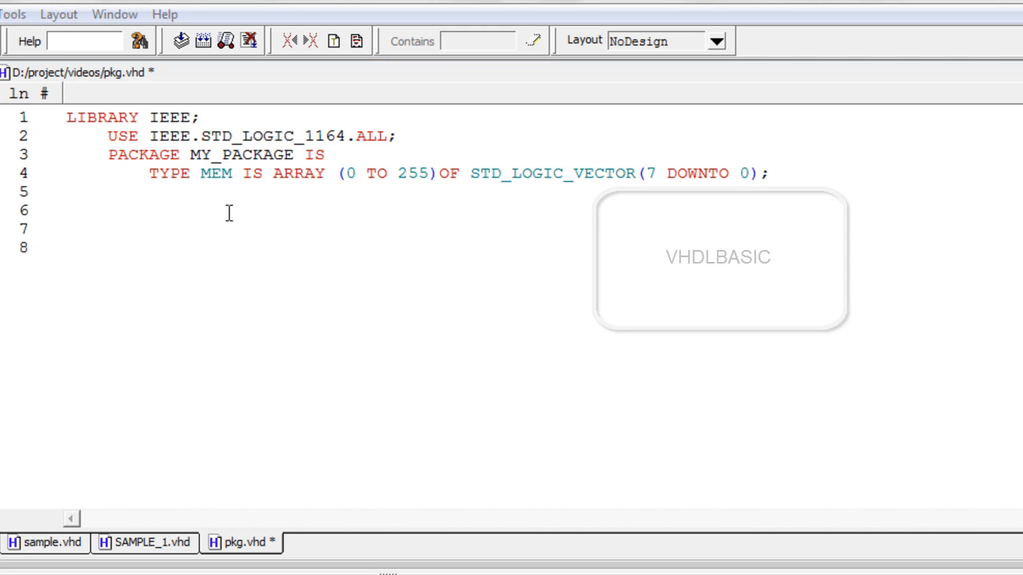
Write CONSTANT H : STD_LOGIC_VECTOR on line 5 of pkg.vhd.
type("c")
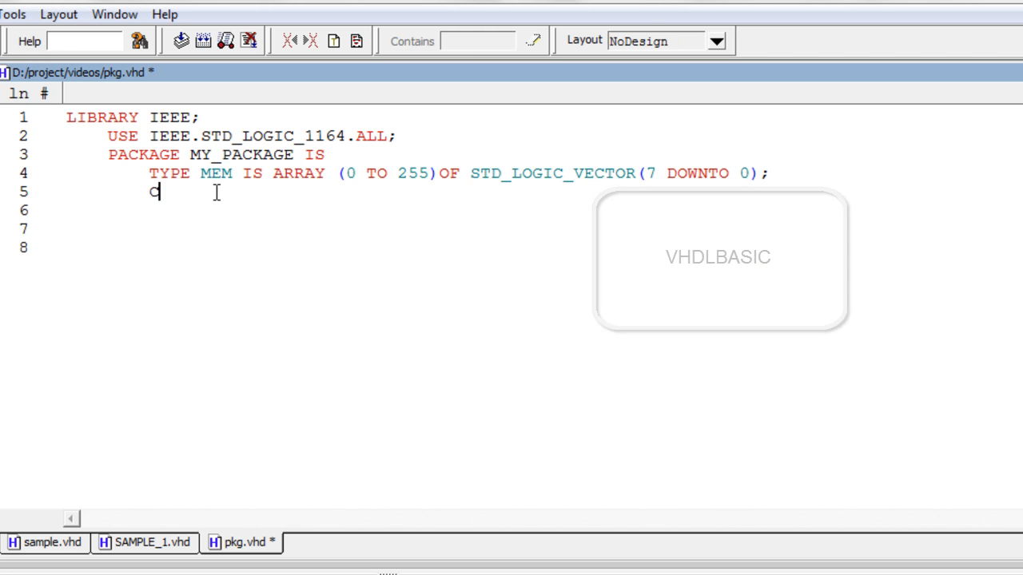
type("ONSTA")
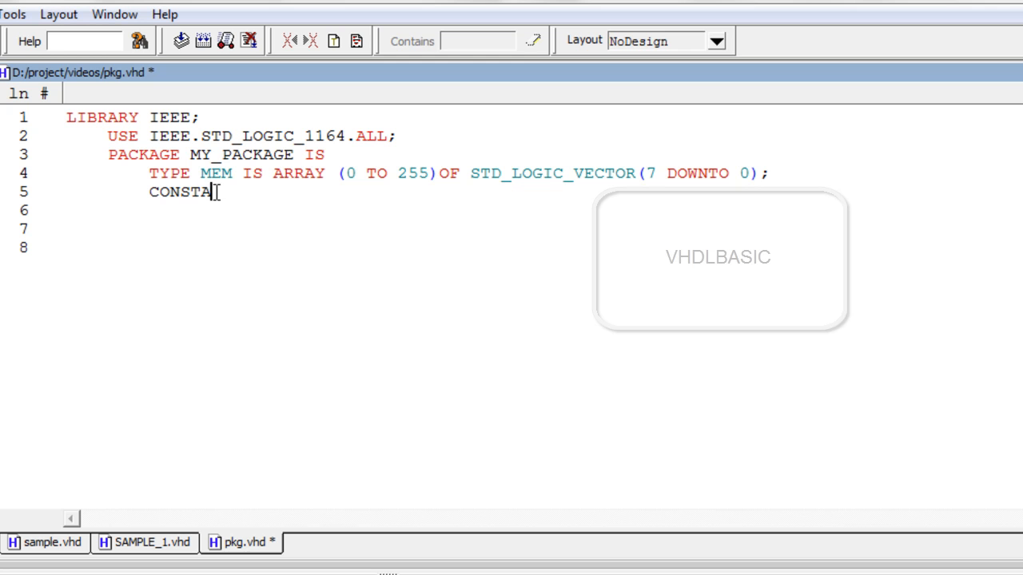
type("NT")
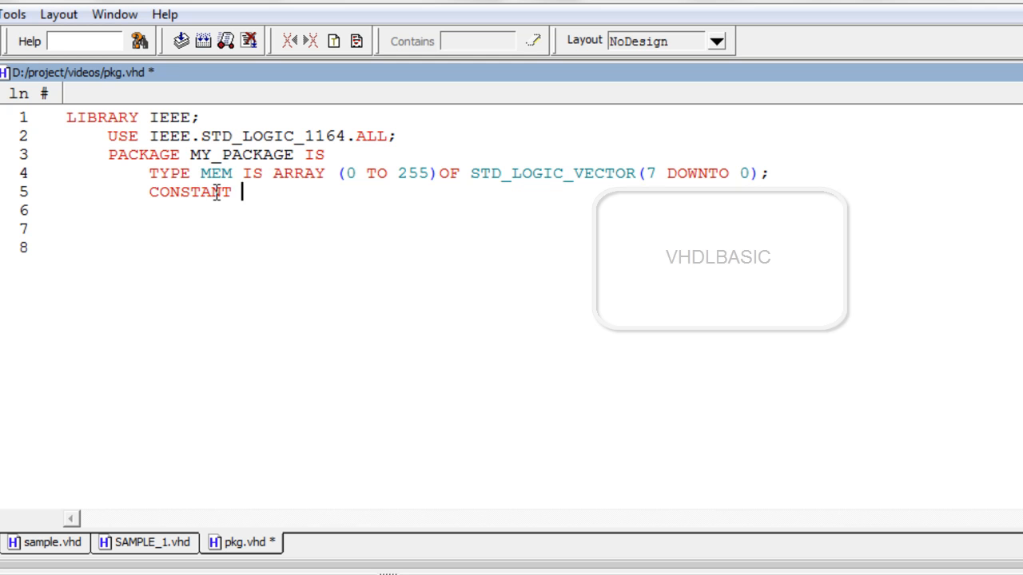
type("H :")
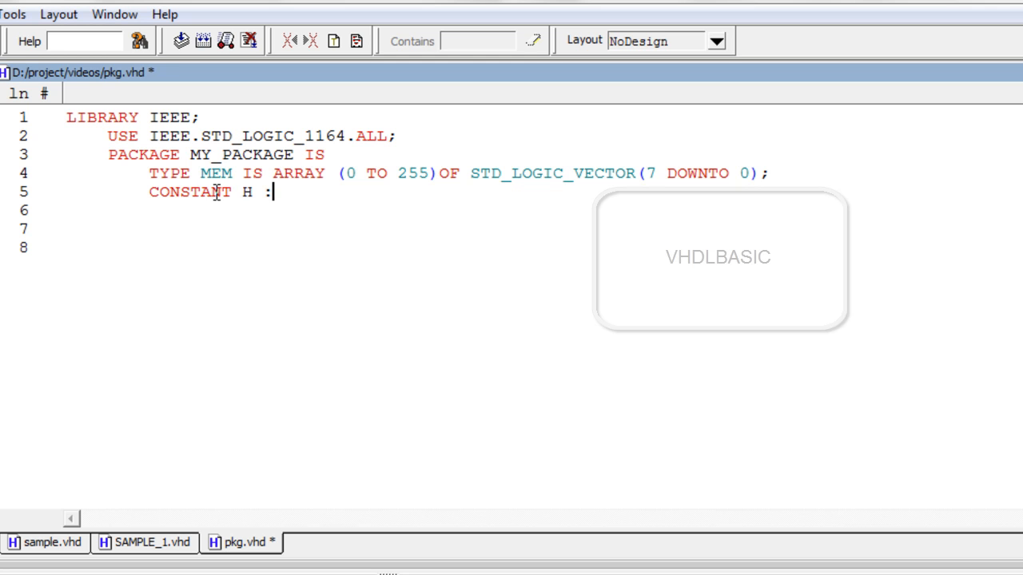
type("ST")
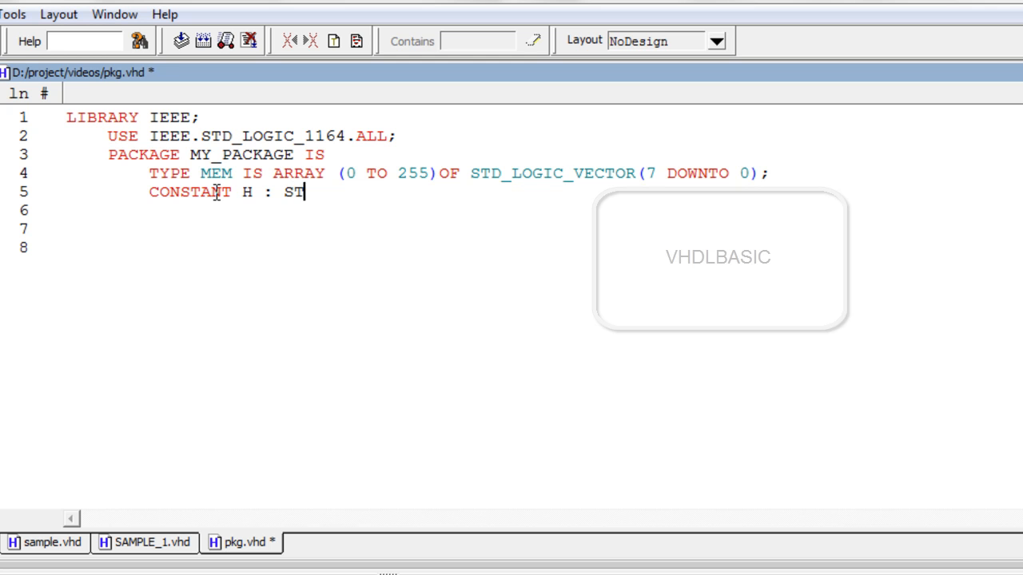
type("D_")
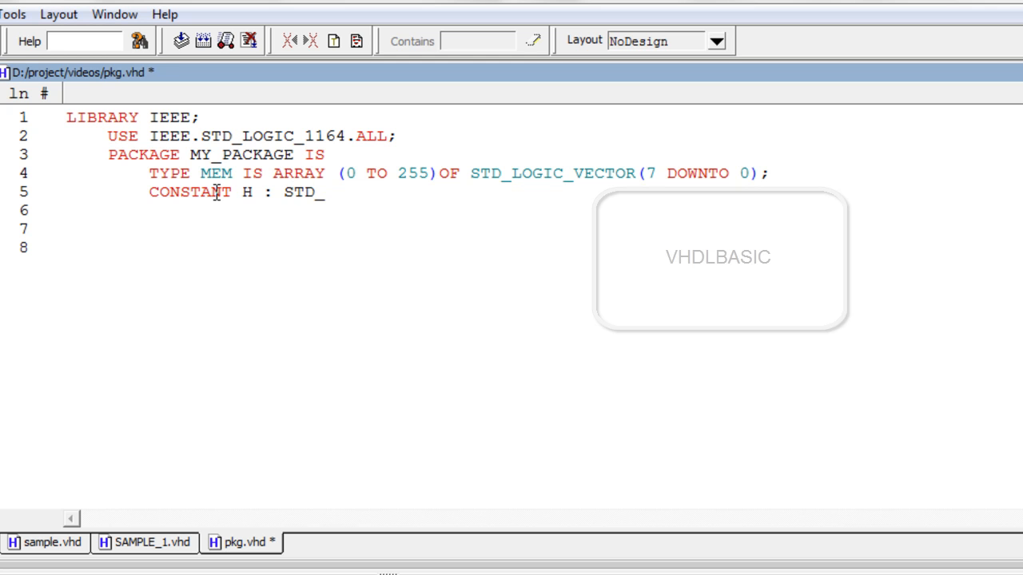
type("LOGIC")
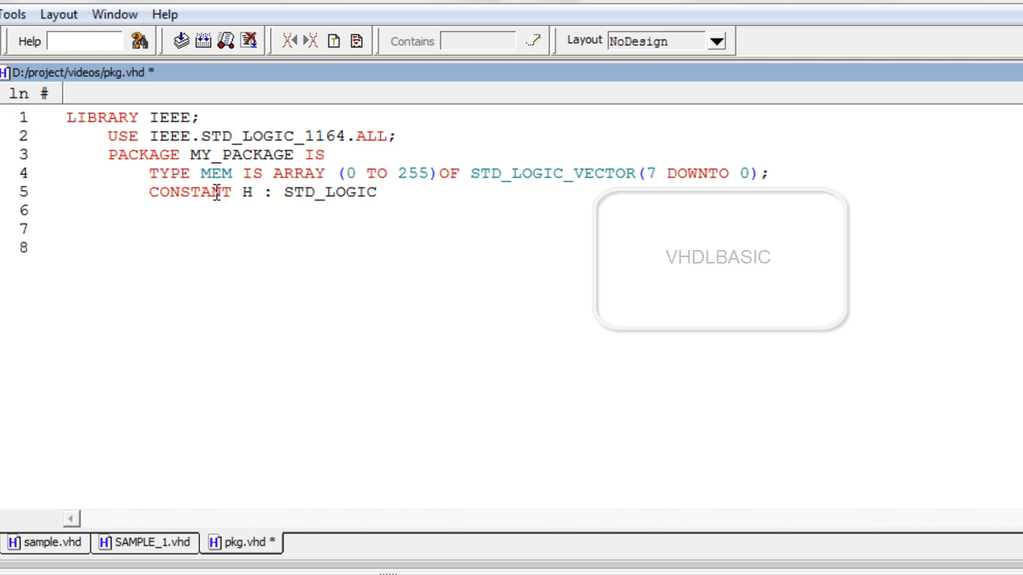
type("_VE")
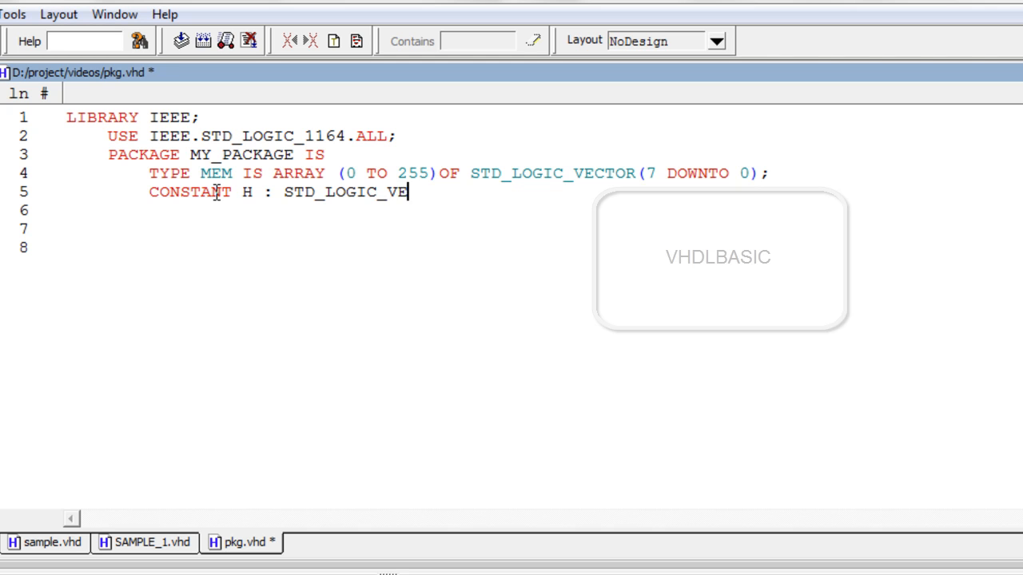
type("CTOR")
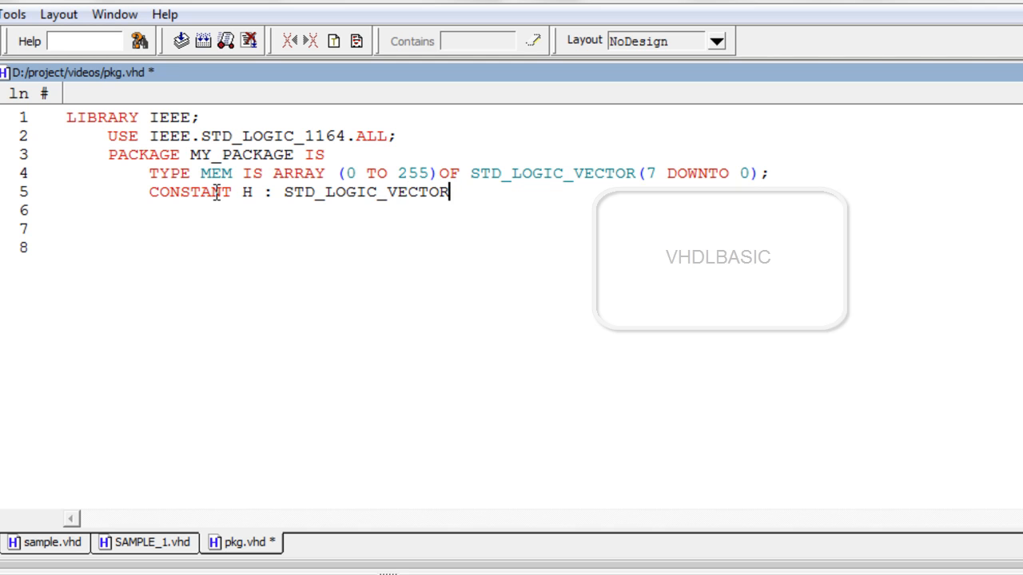
Complete constant H with (7 DOWNTO 0):= and the quoted value "11110010".
type("()")
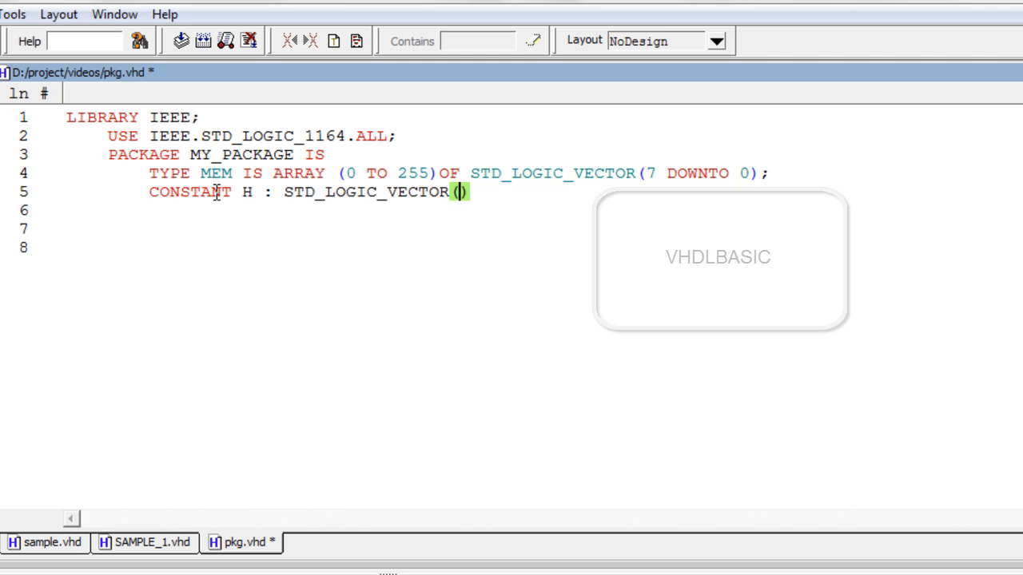
type("7 D")
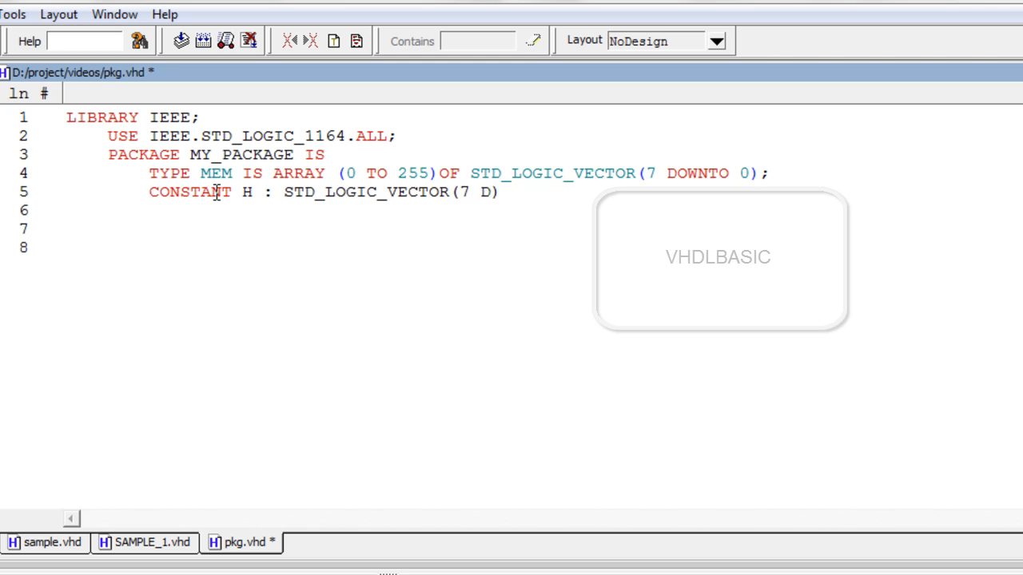
type("OWNTO")
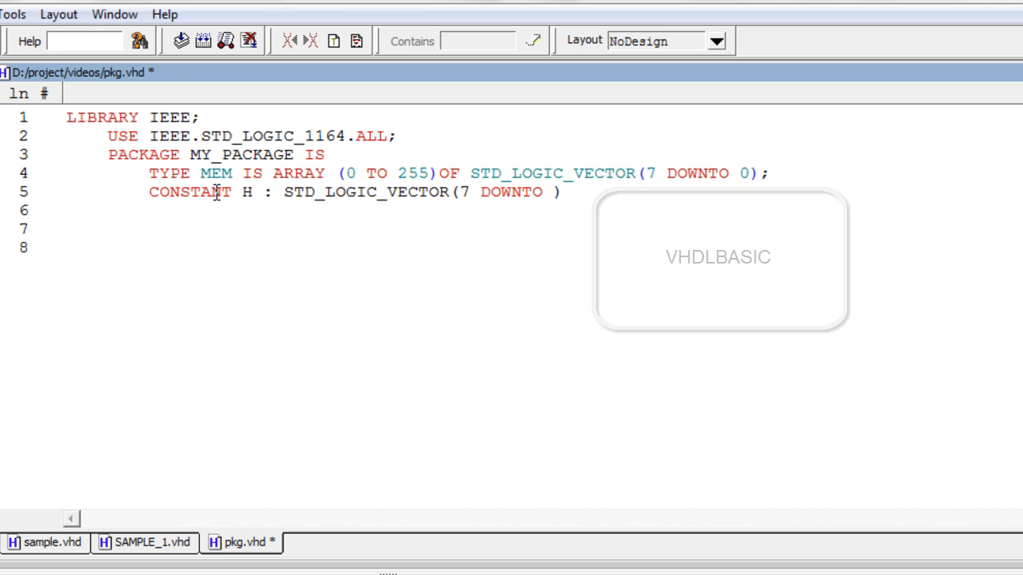
type("0")
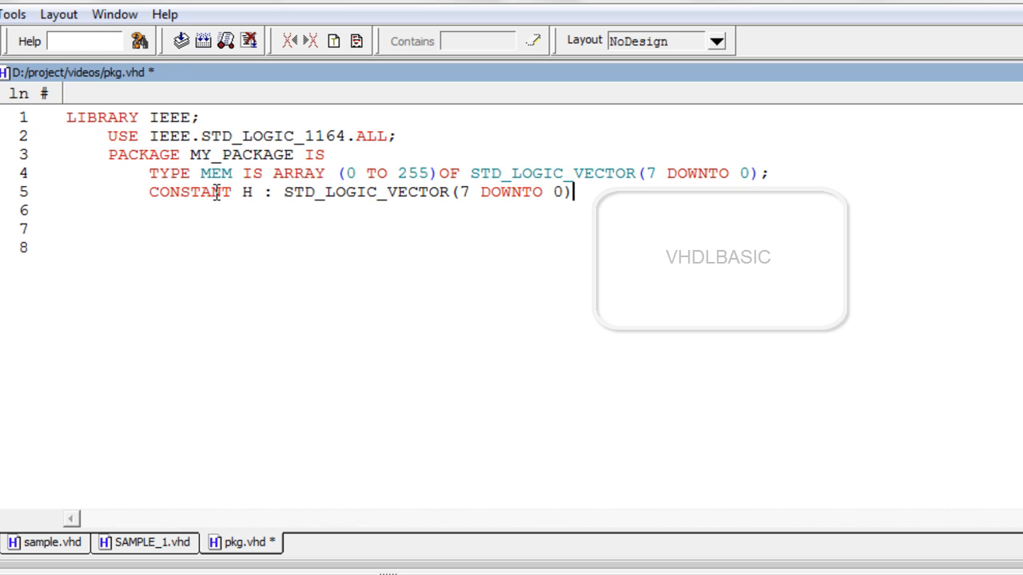
type(":=")
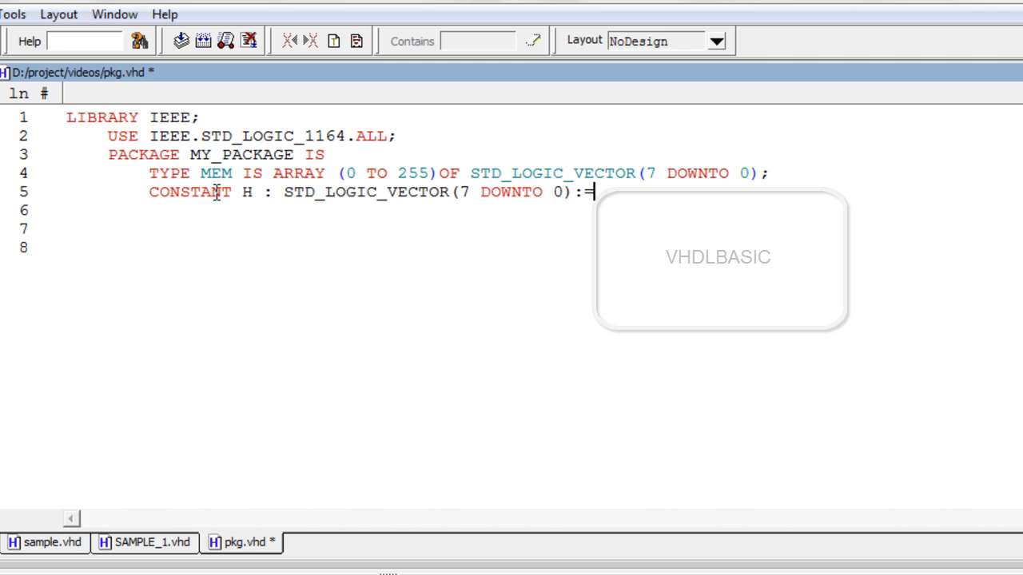
type("\"\"")
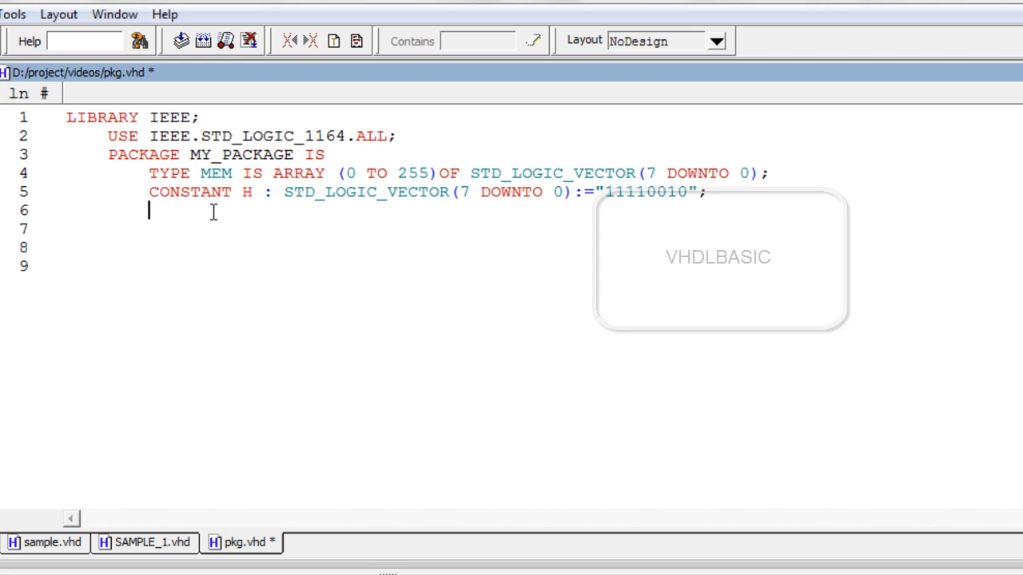
Write END PACKAGE; on line 6 to close the MY_PACKAGE declaration.
type("END")
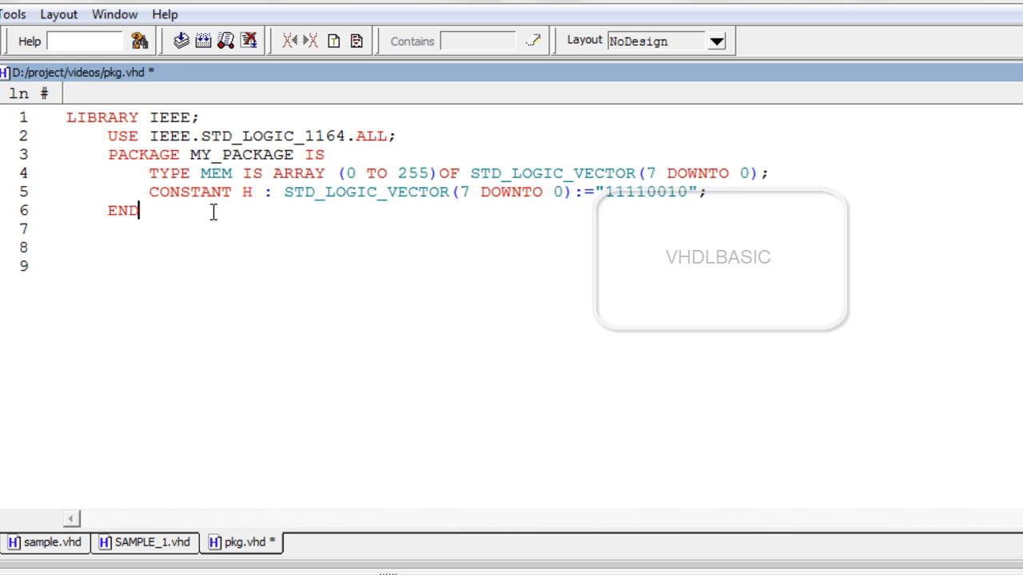
type("PAC")
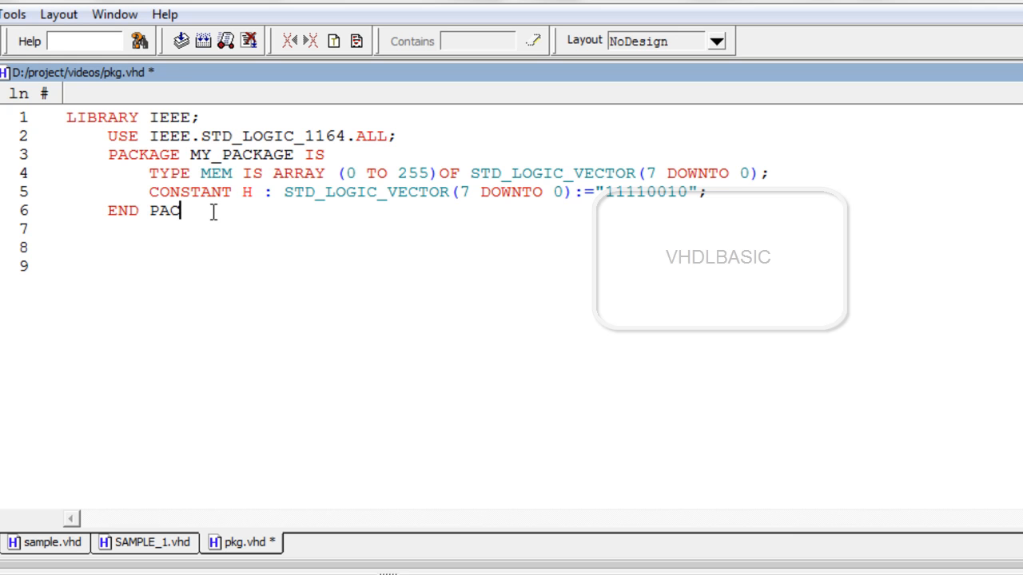
type("KAGE;")
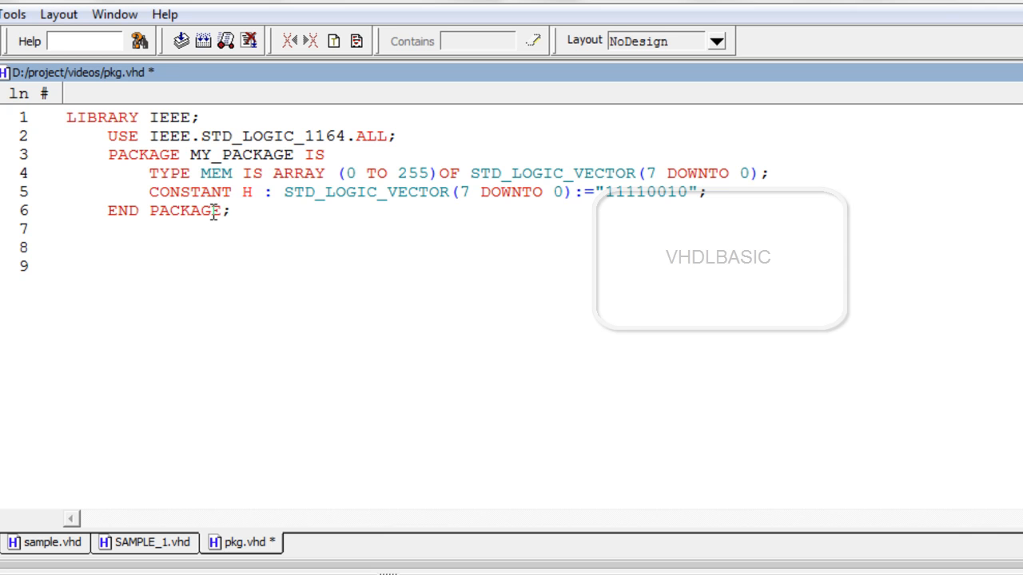
In SAMPLE_1.vhd, add line 3 USE WORK.MY_PACKAGE.ALL; to import the package.
left_click(150, 543)
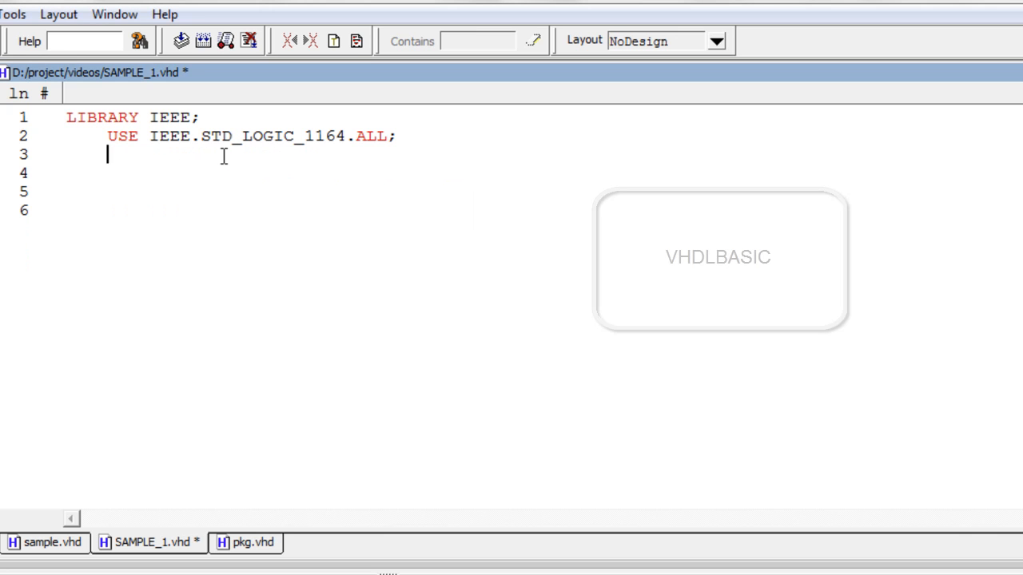
type("USE")
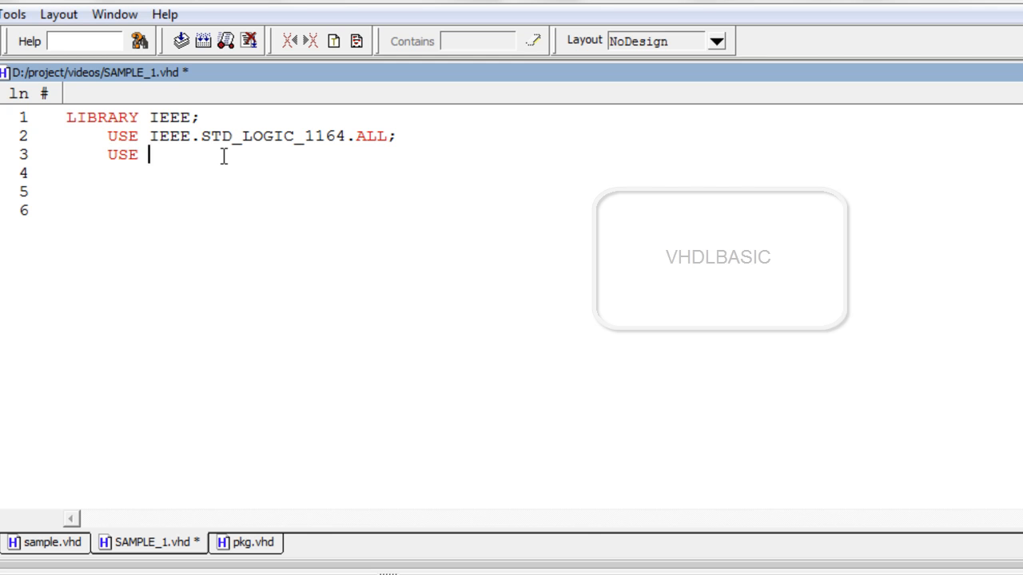
type("WORK")
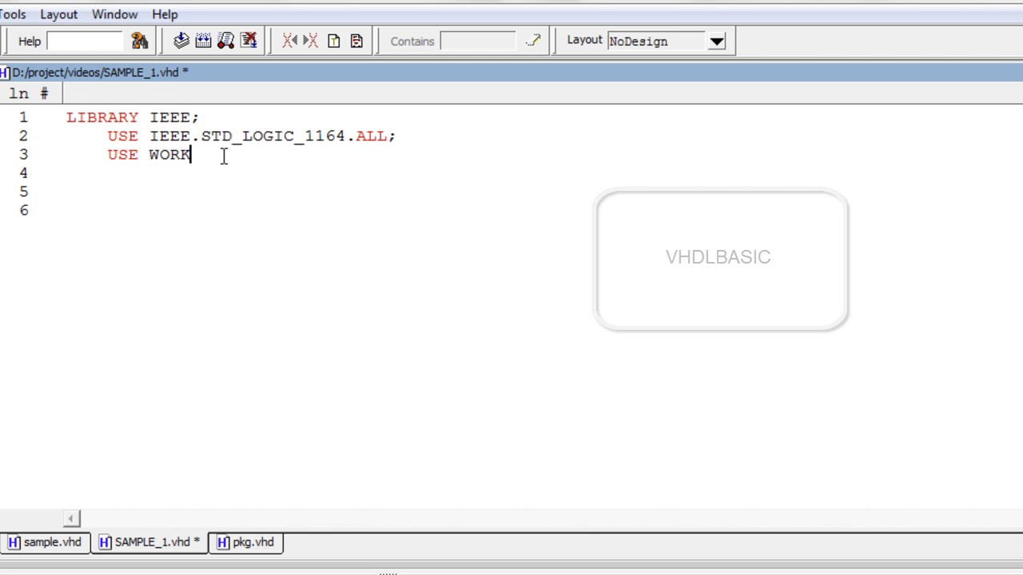
type(".MY")
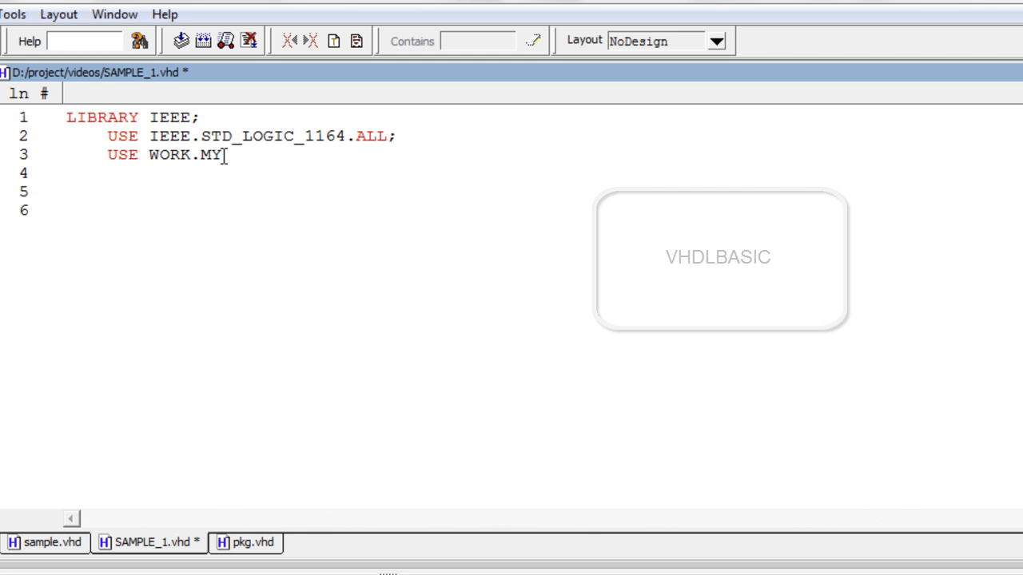
type("P")
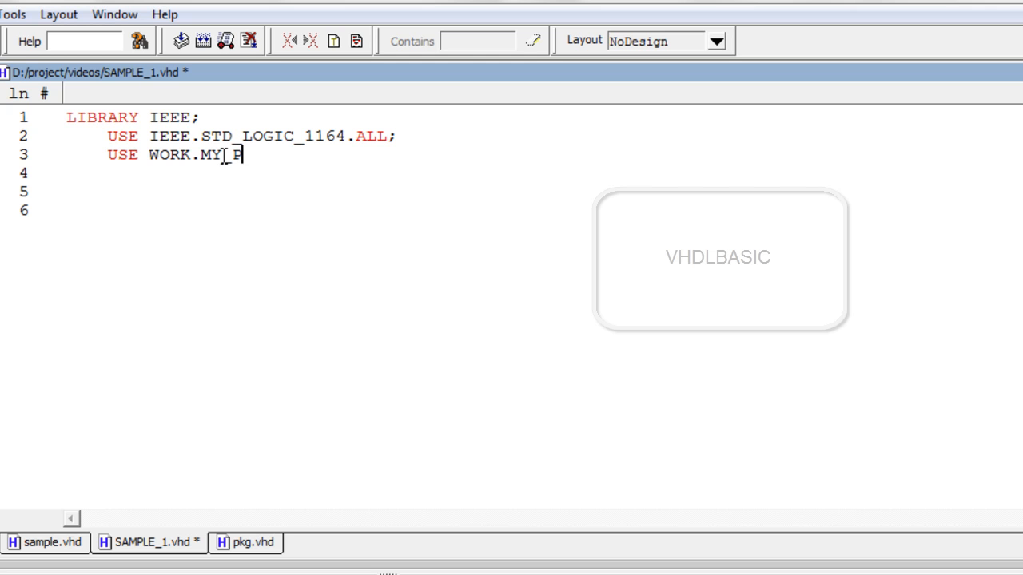
type("PACKAGE")
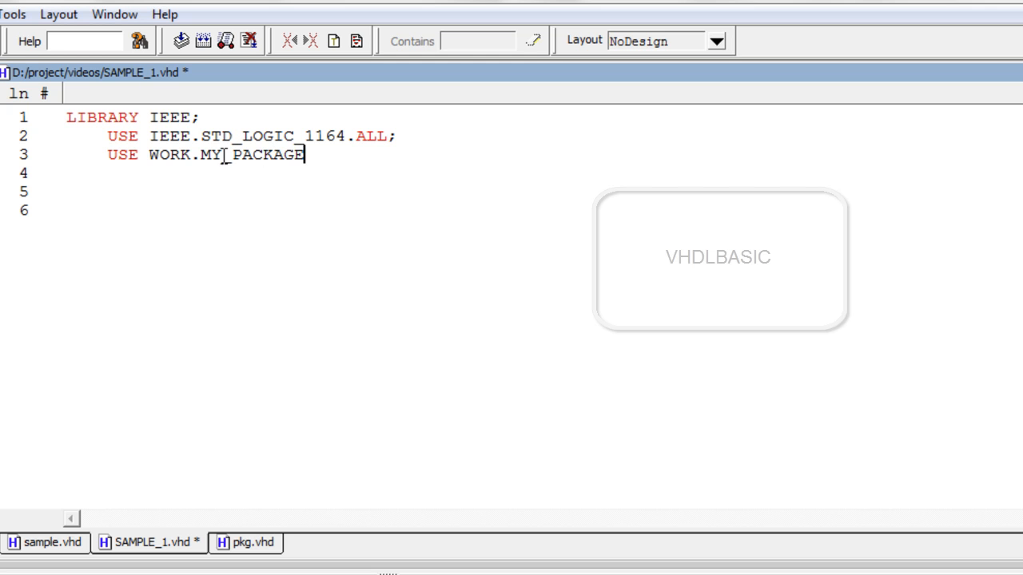
type(".AL")
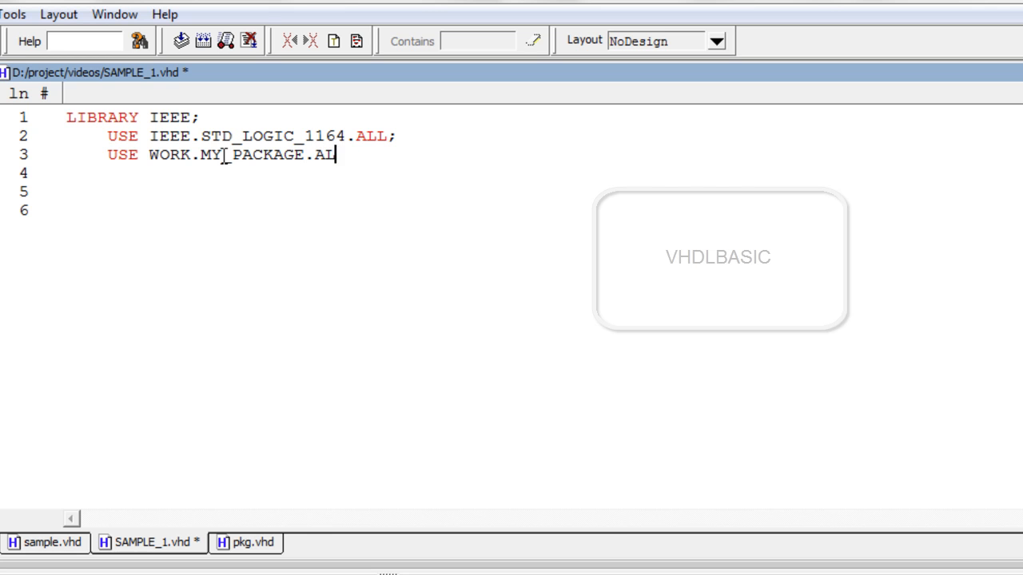